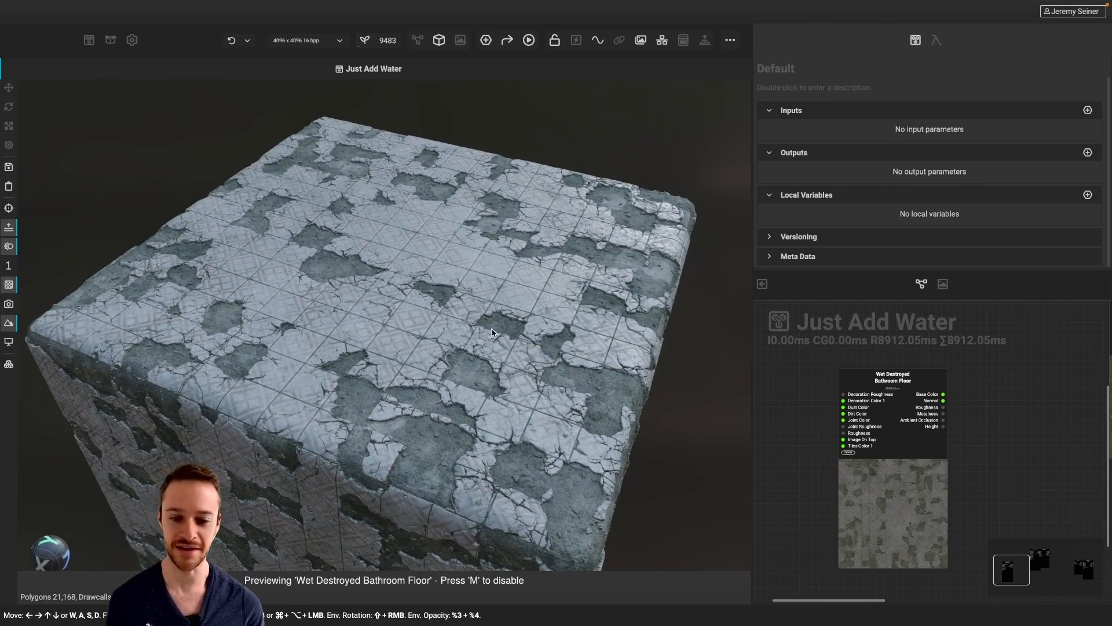
{"action": "mouse_move", "coordinate": [963, 437]}
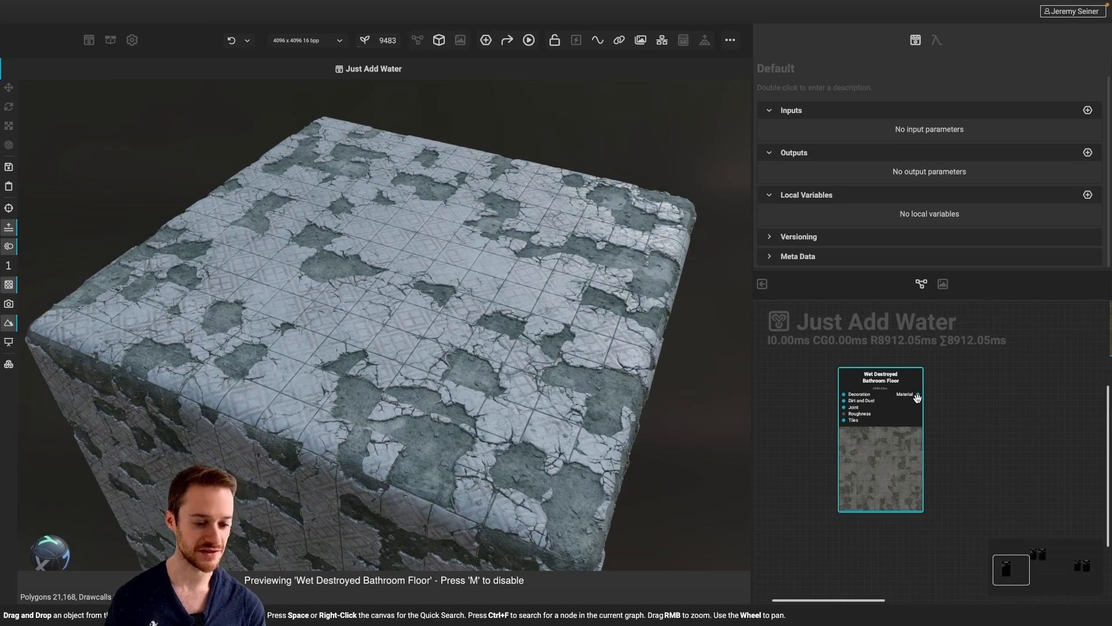
{"action": "mouse_move", "coordinate": [918, 397]}
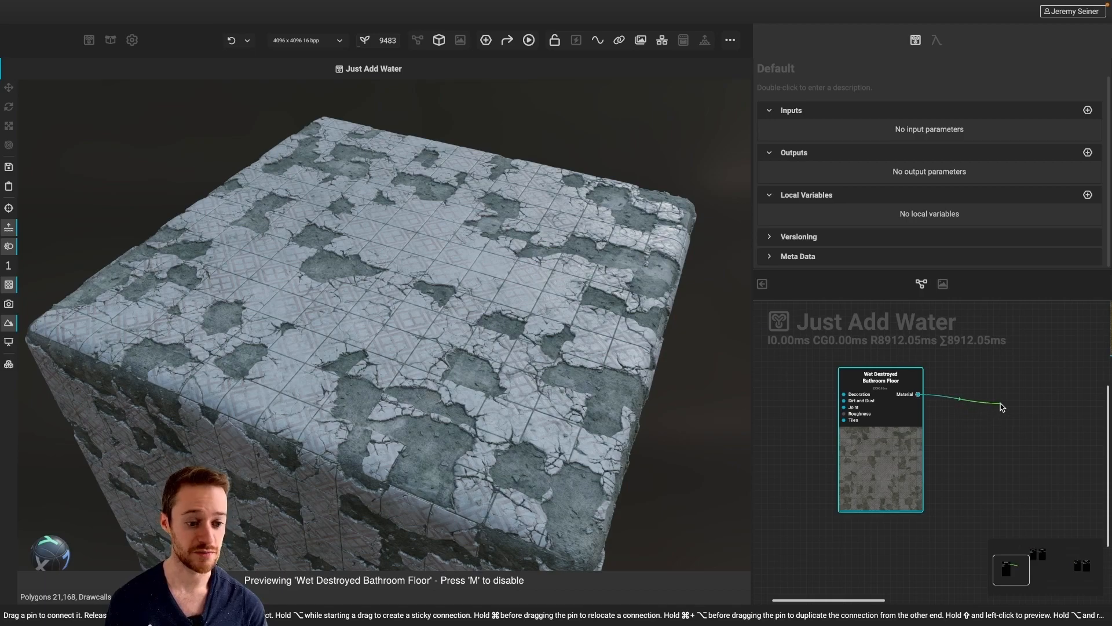
Add a Material Effect Water node via Quick Search and feed the floor material into it.
{"action": "left_click", "coordinate": [1000, 407]}
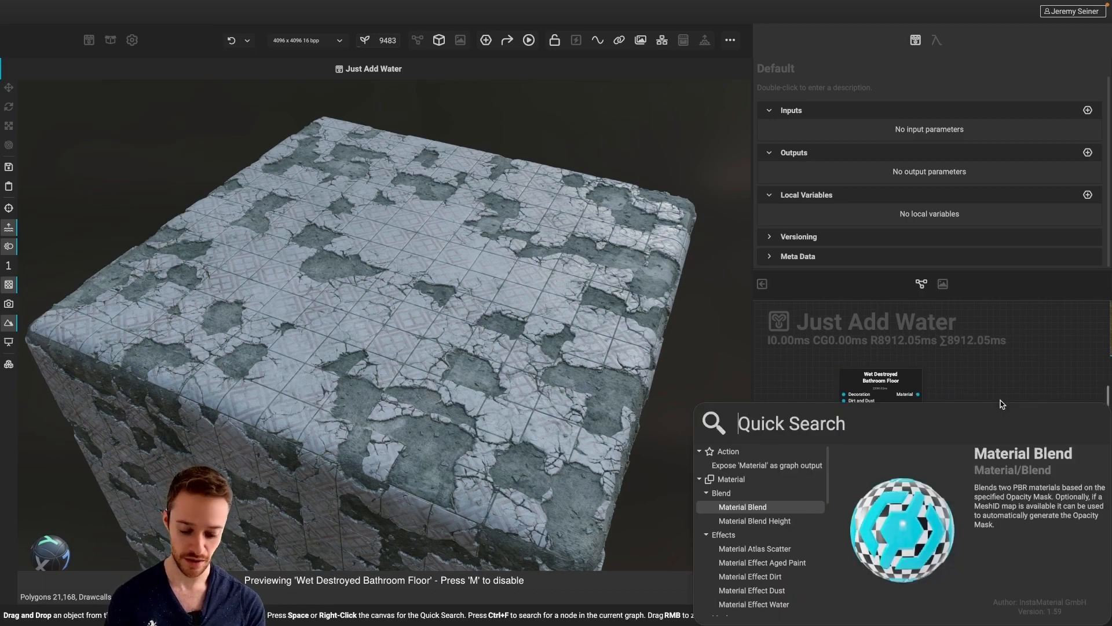
{"action": "type", "text": "water"}
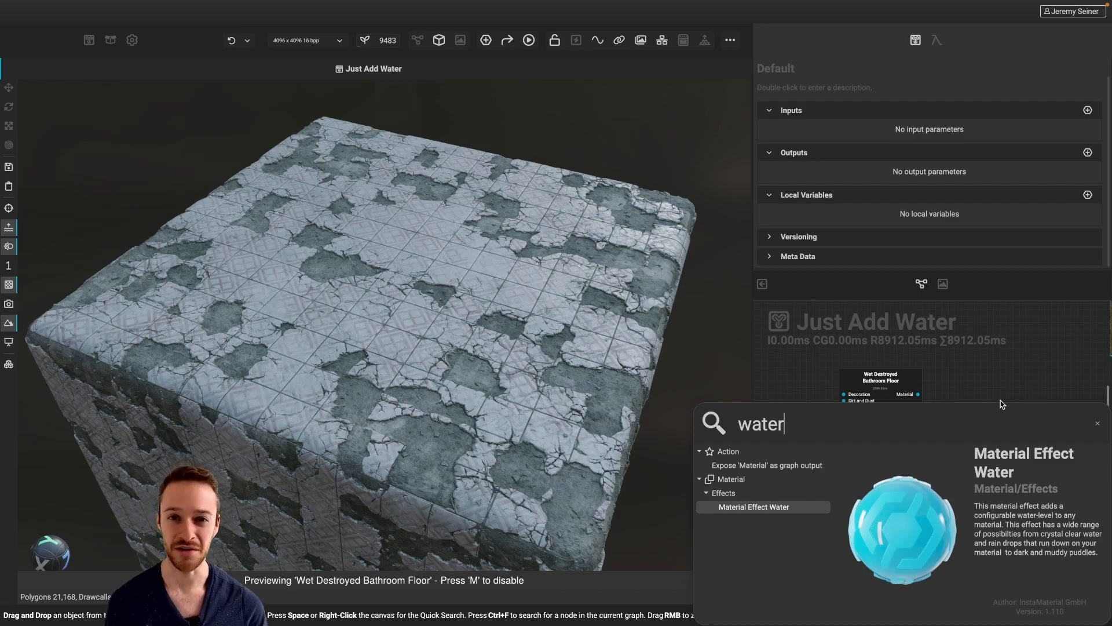
{"action": "double_click", "coordinate": [754, 506]}
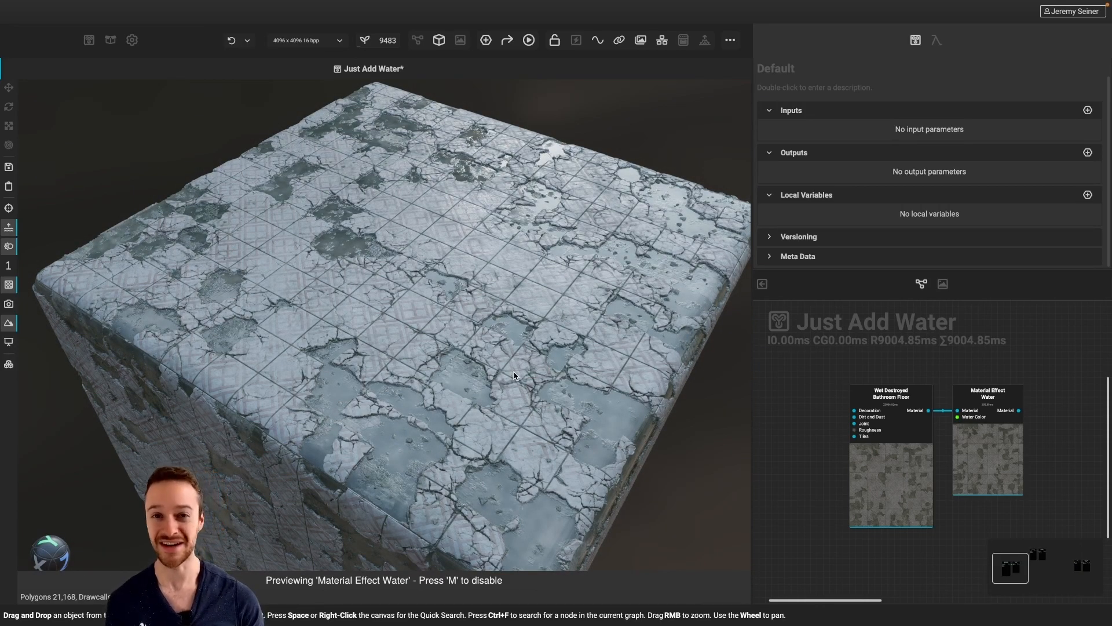
Select the water effect node and expand its Water Depth Effect settings to raise the water level.
{"action": "left_click", "coordinate": [987, 437]}
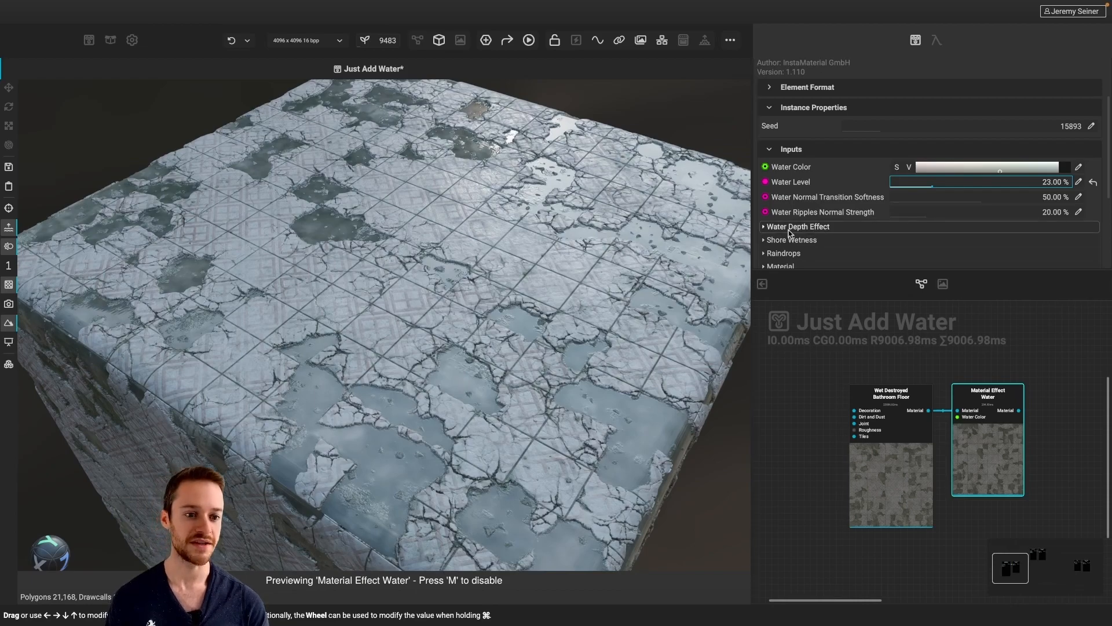
{"action": "left_click", "coordinate": [798, 226]}
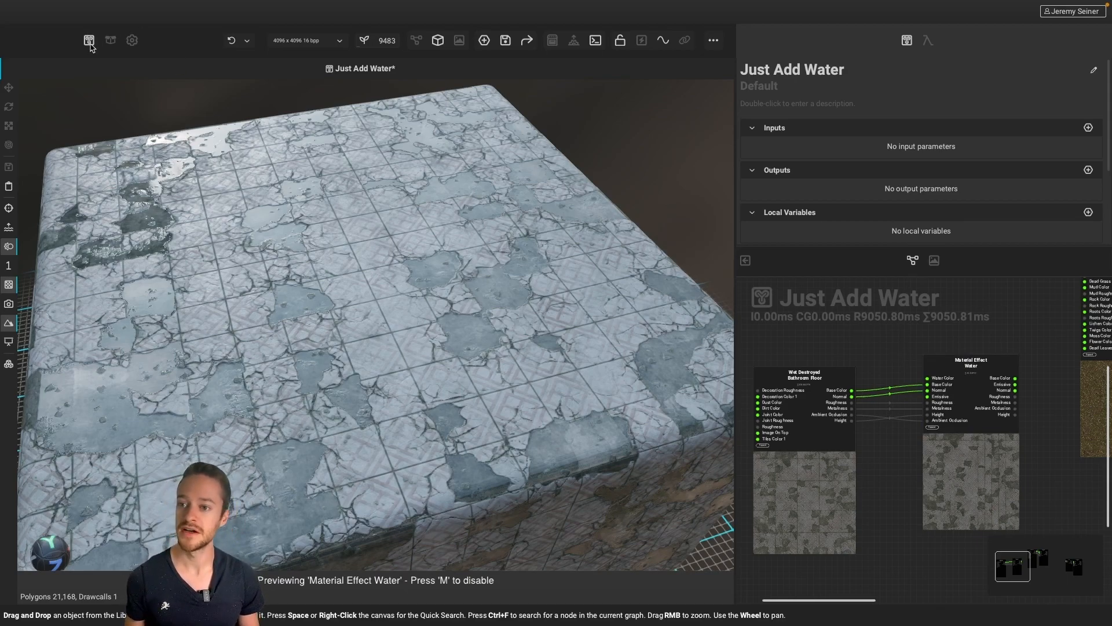
Browse the Library's Material > Effects category listing Atlas Scatter, Aged Paint, Dirt, Dust and Water.
{"action": "left_click", "coordinate": [89, 40]}
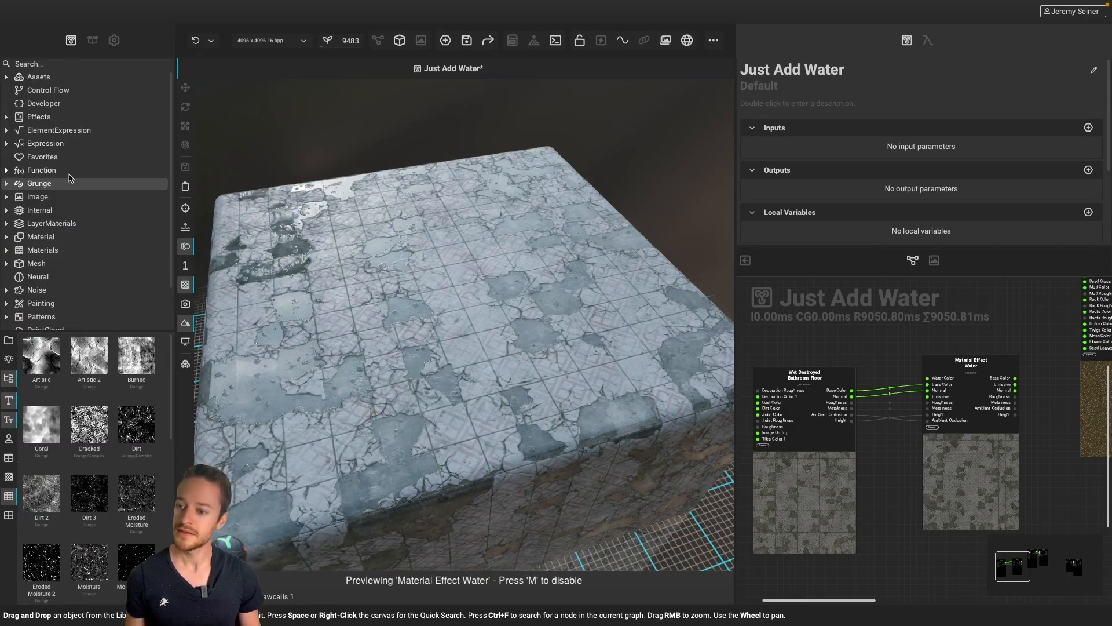
{"action": "left_click", "coordinate": [40, 236]}
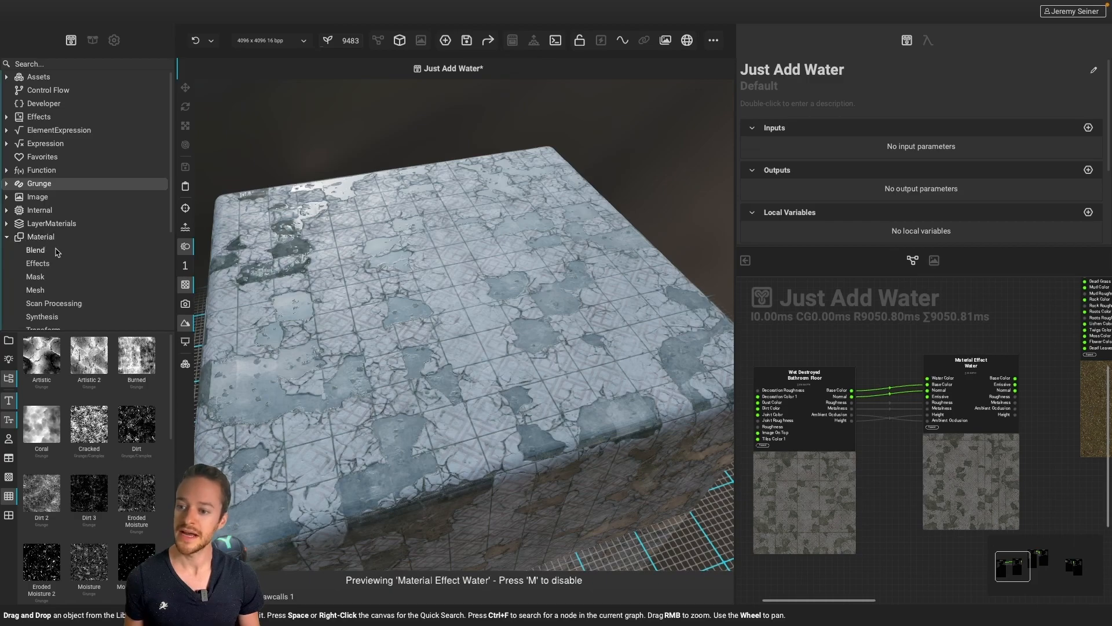
{"action": "left_click", "coordinate": [37, 263]}
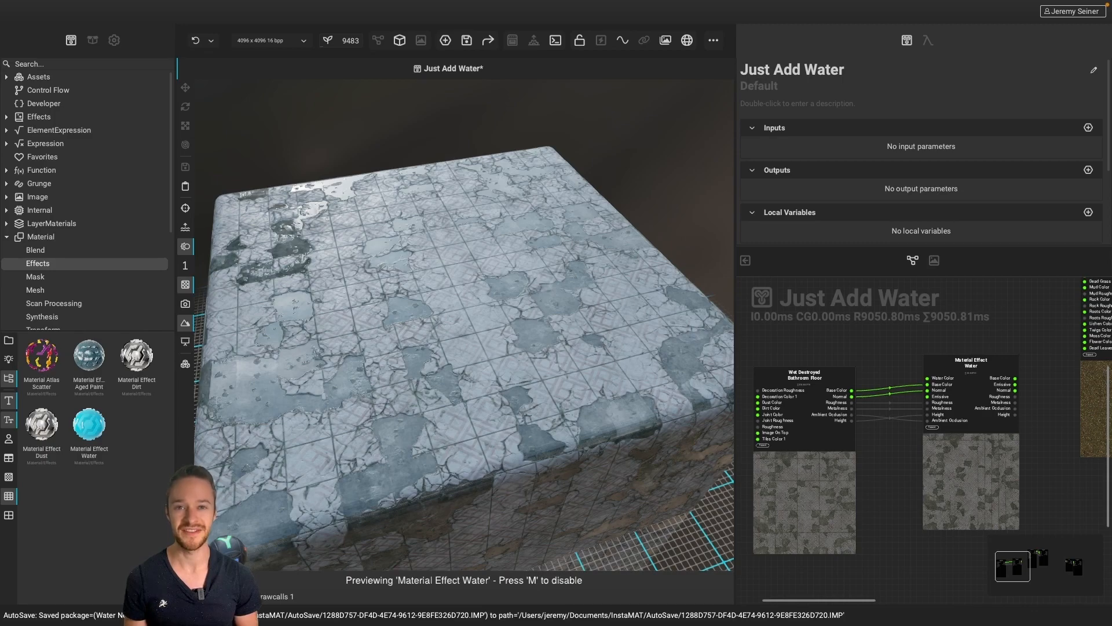
{"action": "left_click", "coordinate": [985, 437]}
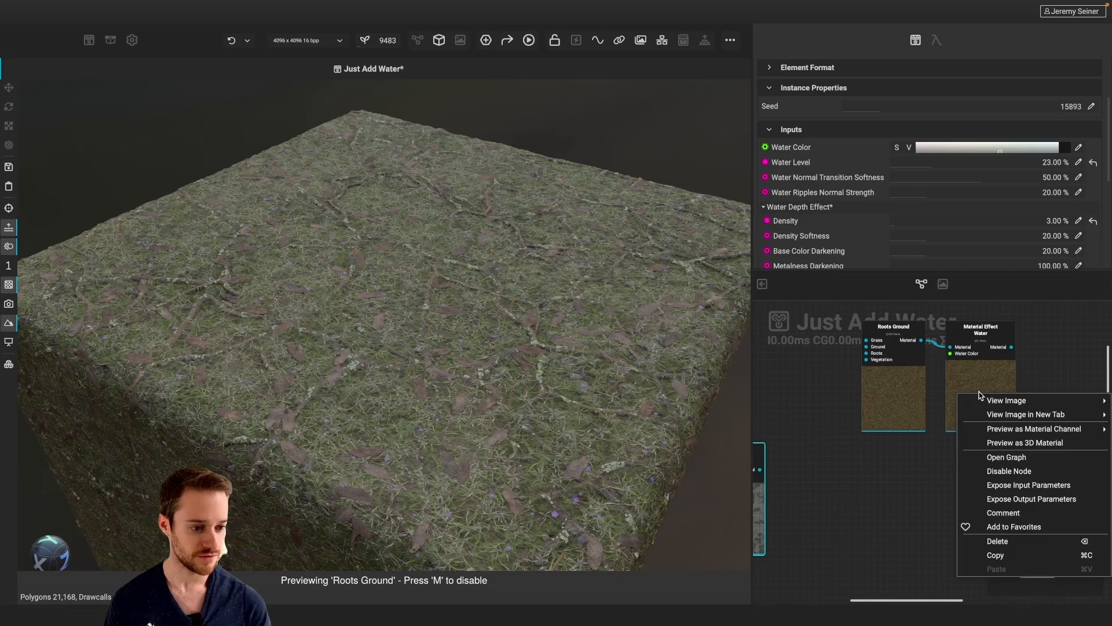
Preview the water effect on Roots Ground with Water Level 40% and expand Shore Wetness.
{"action": "left_click", "coordinate": [1026, 443]}
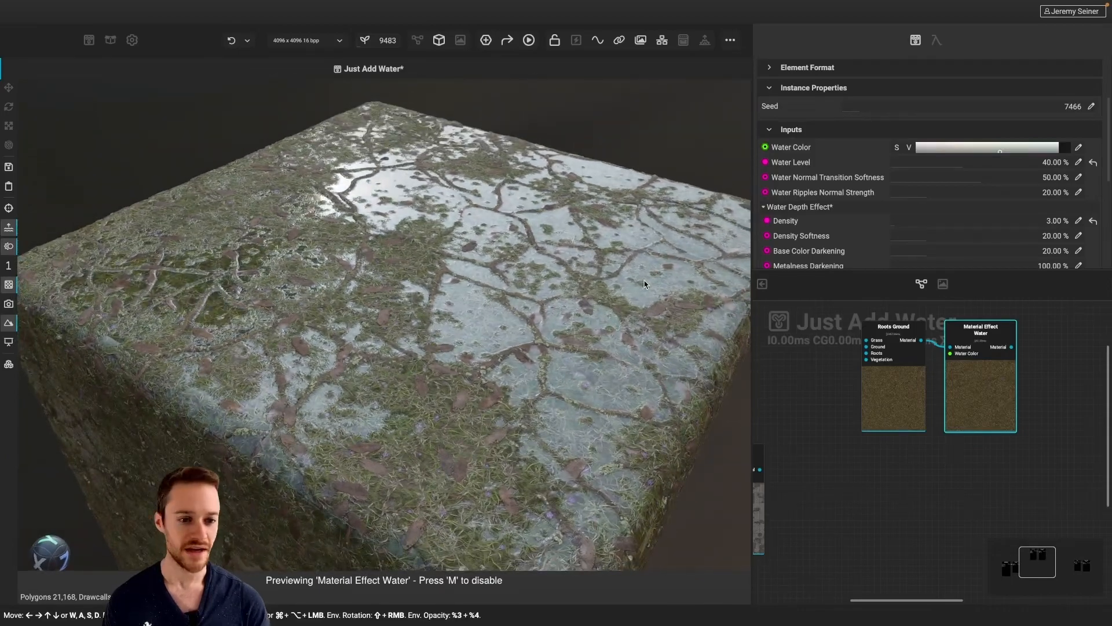
{"action": "scroll", "scroll_direction": "down", "scroll_amount": 3}
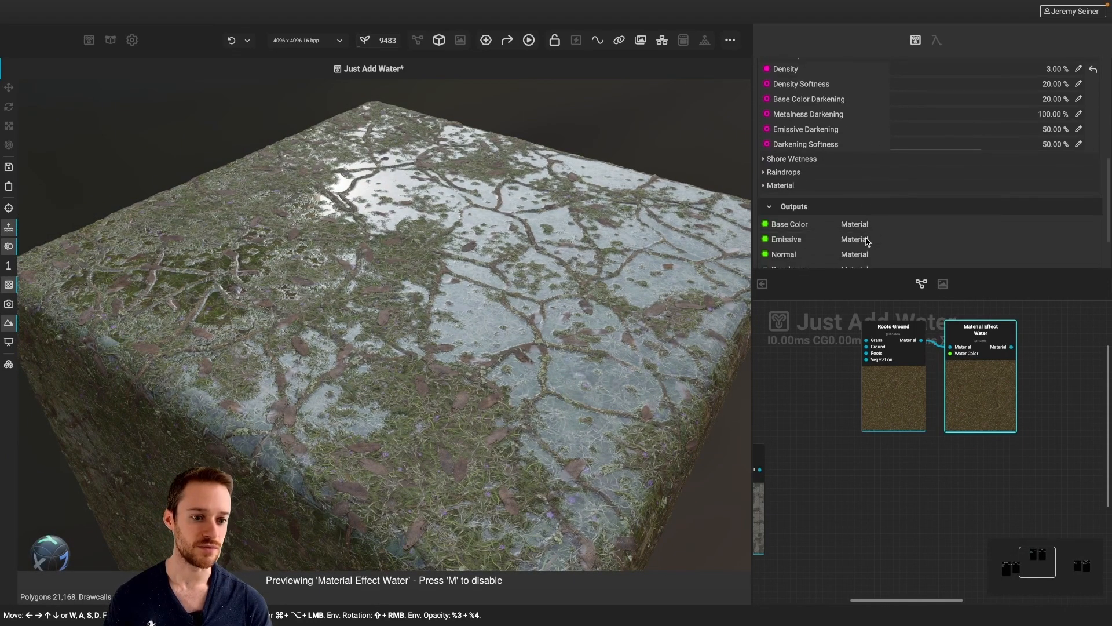
{"action": "left_click", "coordinate": [791, 159]}
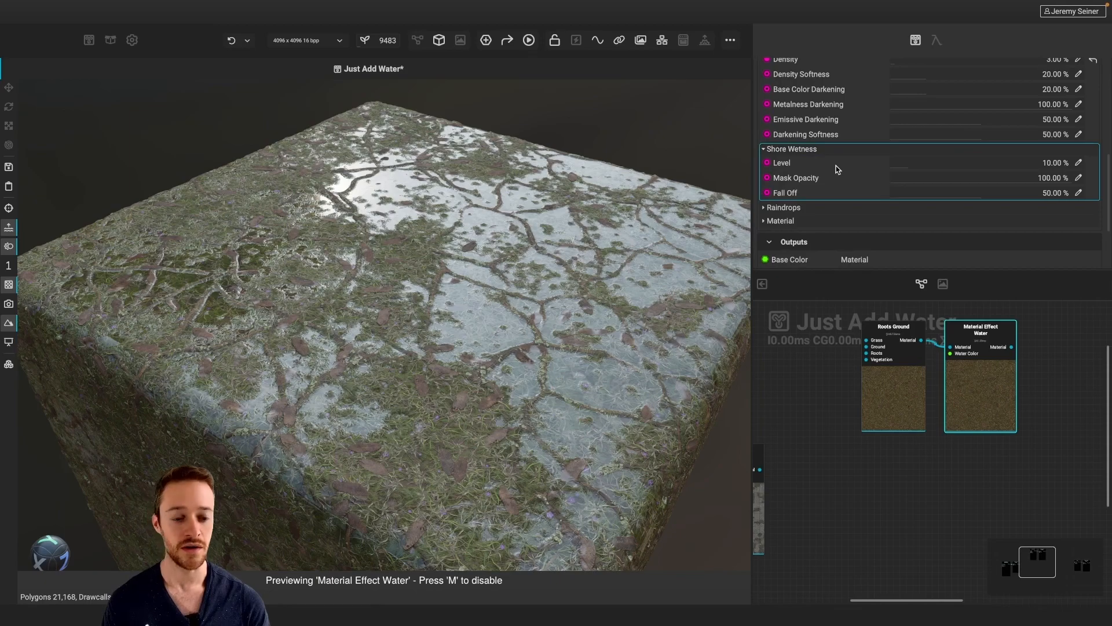
{"action": "left_click", "coordinate": [993, 163]}
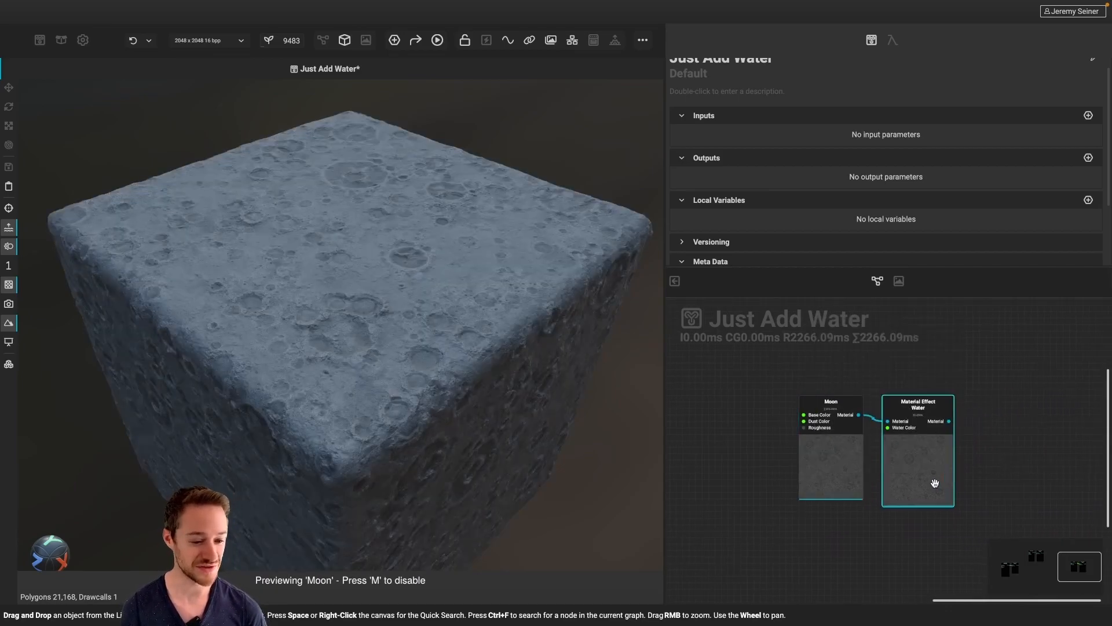
Preview the water effect on the Moon material with Water Level around 31%.
{"action": "right_click", "coordinate": [935, 483]}
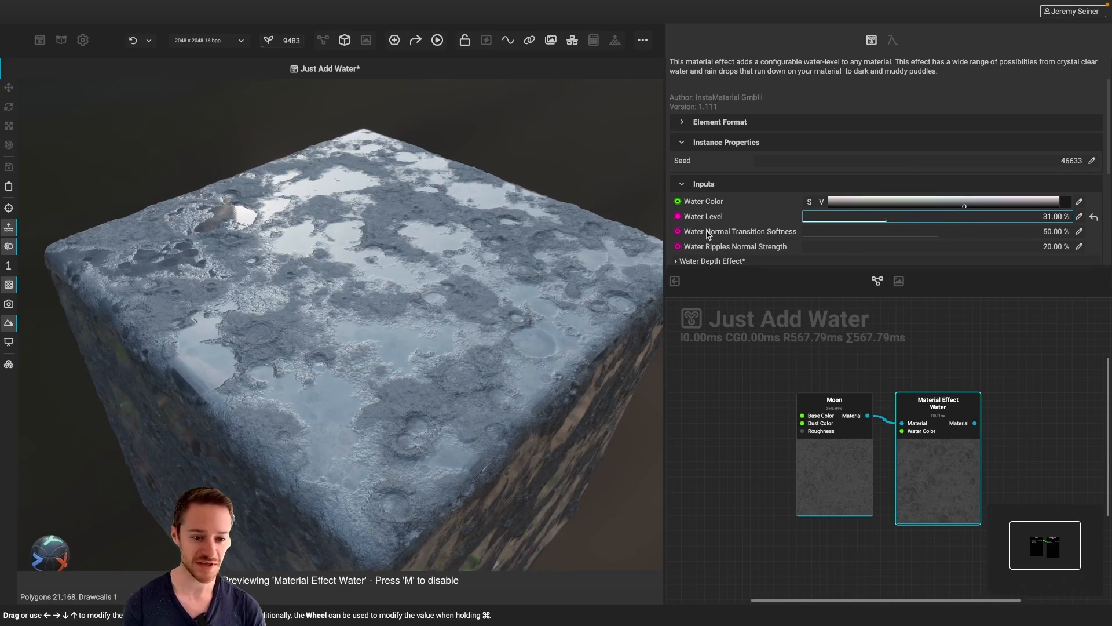
{"action": "scroll", "scroll_direction": "down", "scroll_amount": 3}
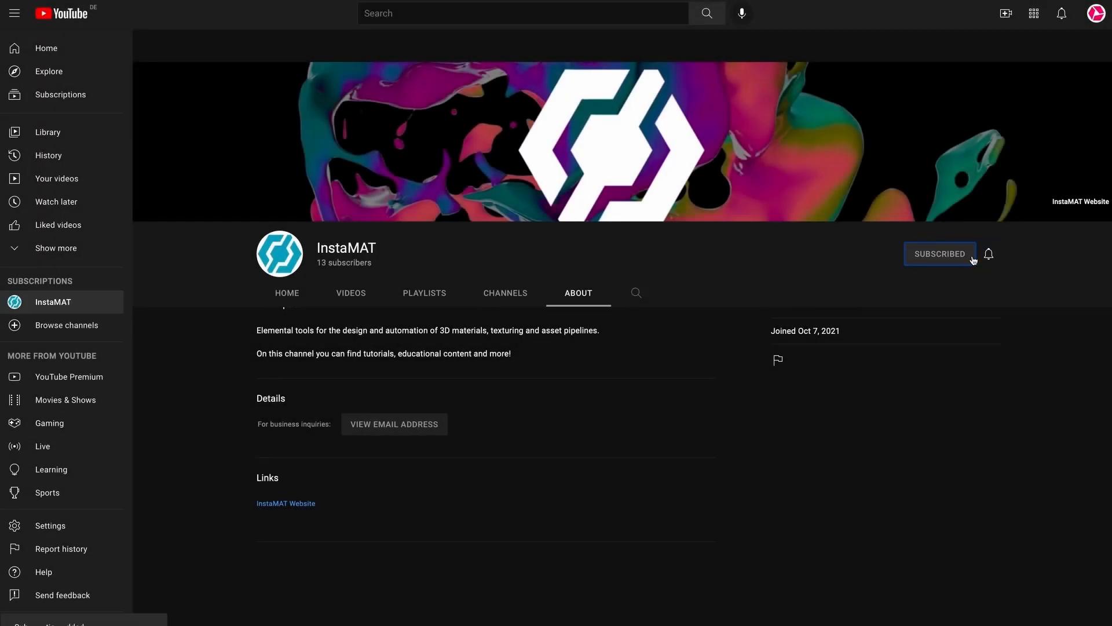
Enable notifications via the bell beside the InstaMAT channel's Subscribed button.
{"action": "left_click", "coordinate": [988, 254]}
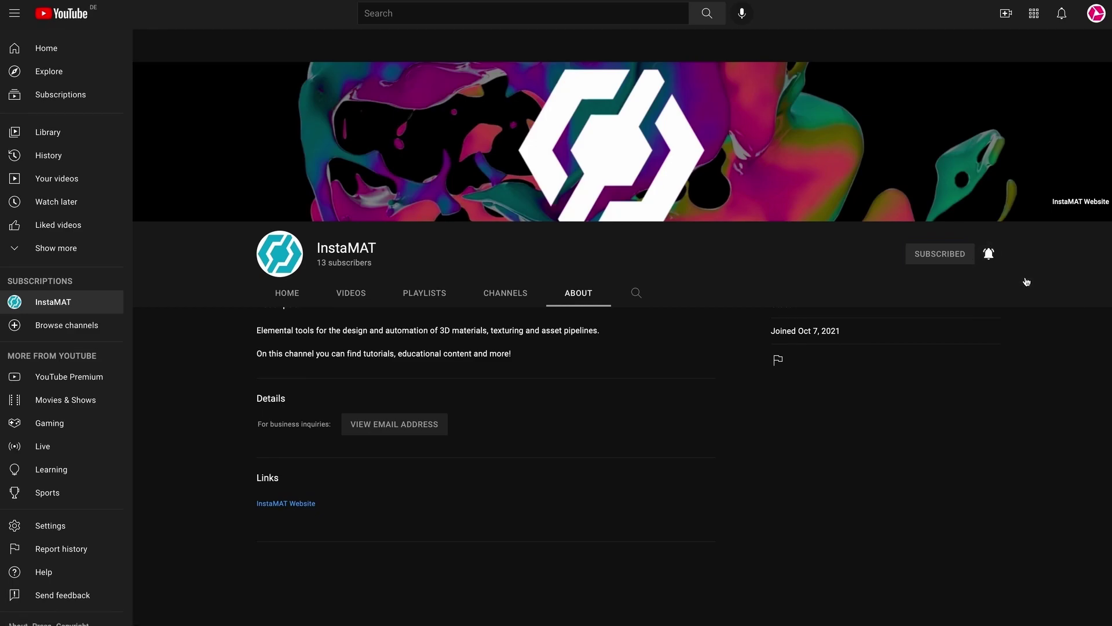
{"action": "left_click", "coordinate": [285, 503]}
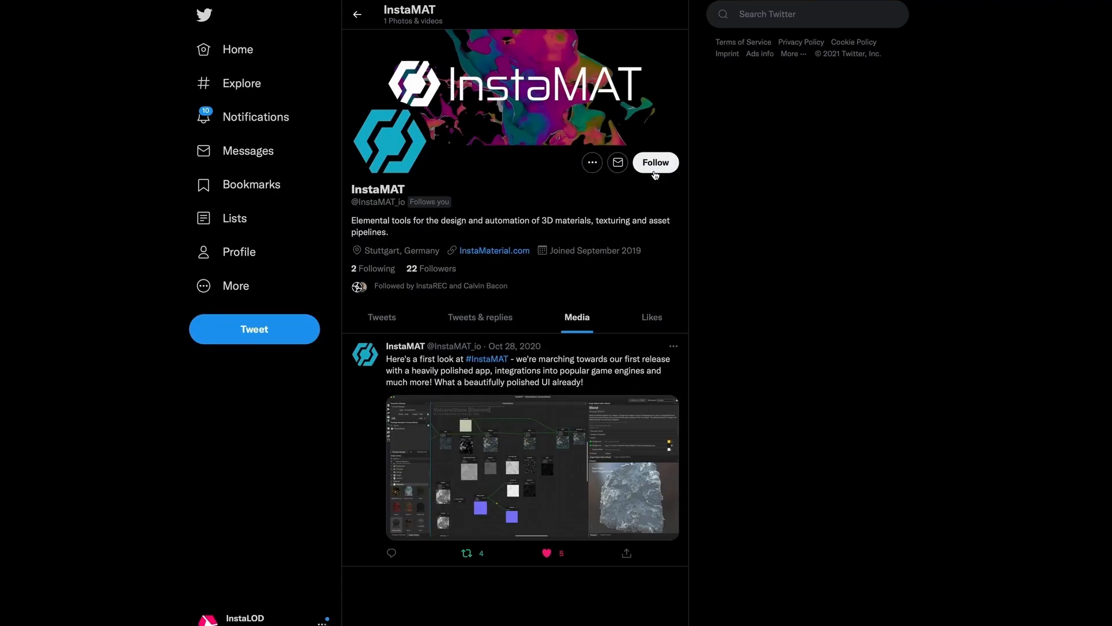
Follow the InstaMAT Twitter account.
{"action": "left_click", "coordinate": [654, 163]}
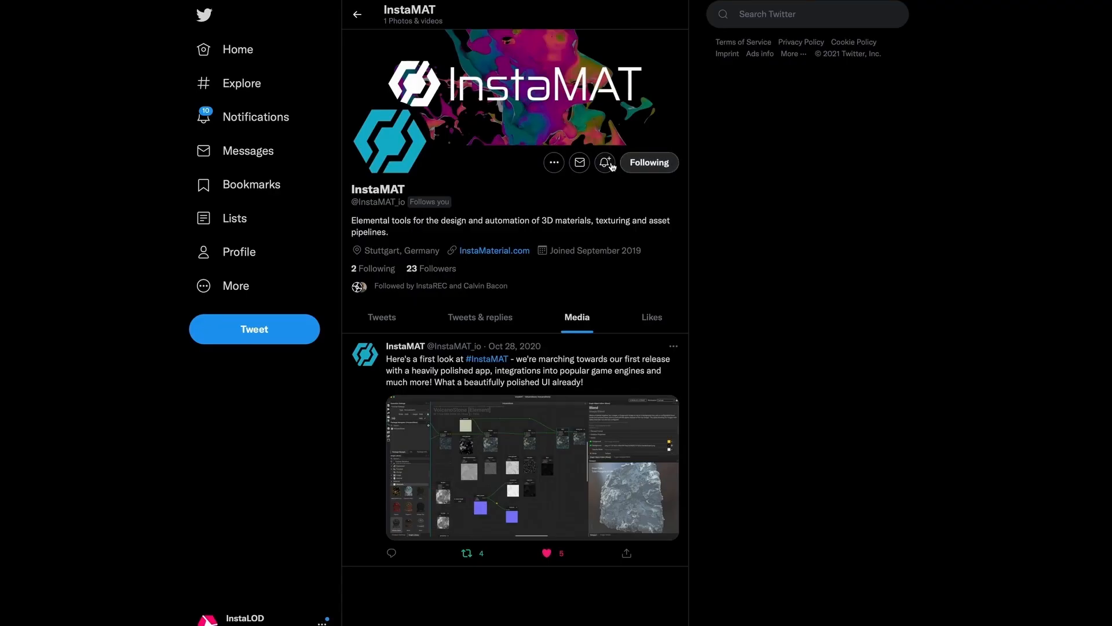
{"action": "mouse_move", "coordinate": [607, 162]}
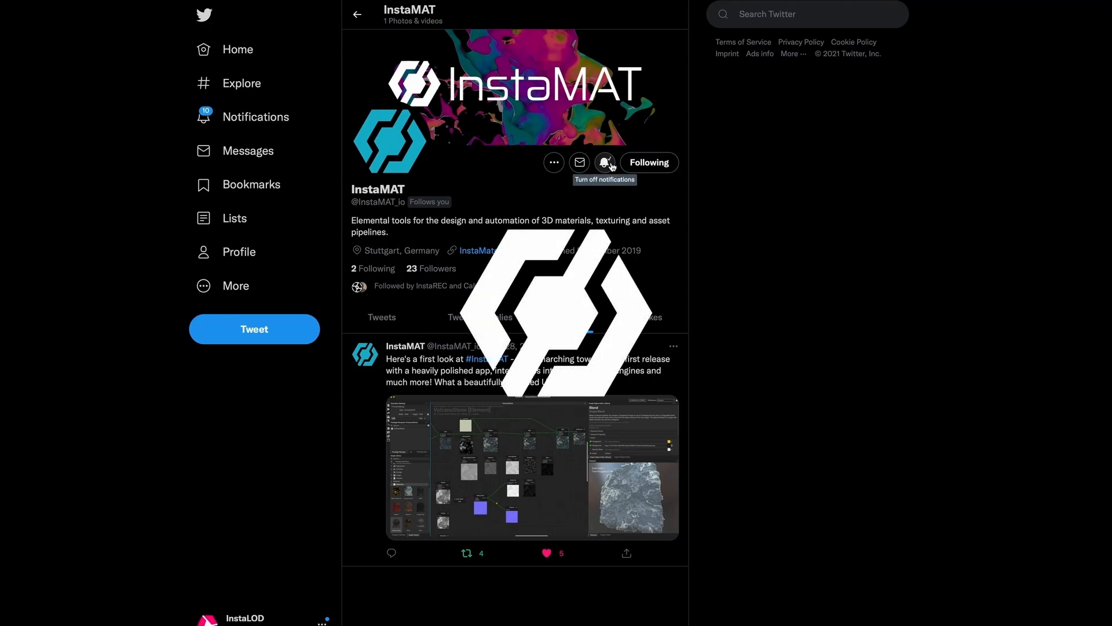